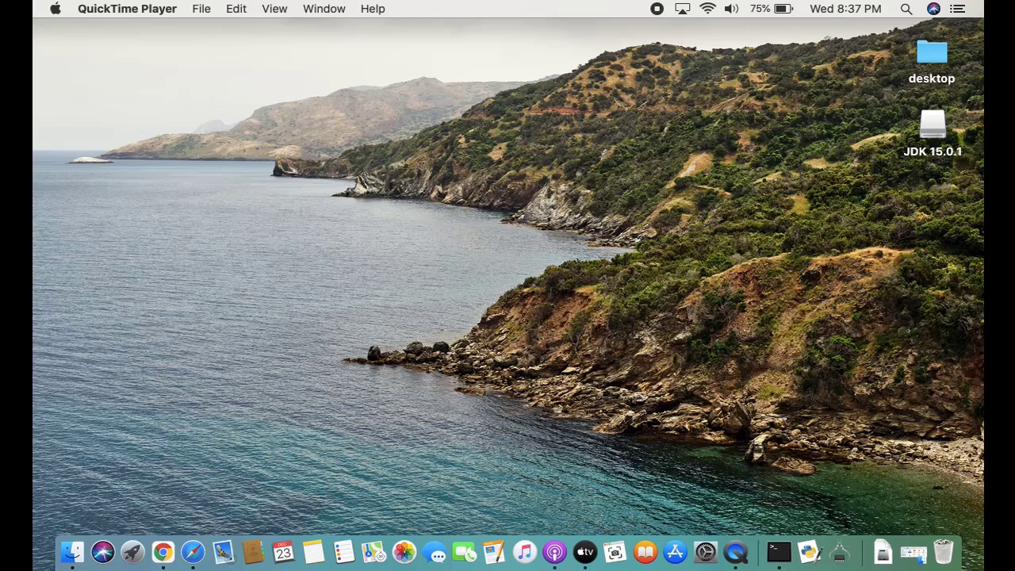
mouse_move(912, 20)
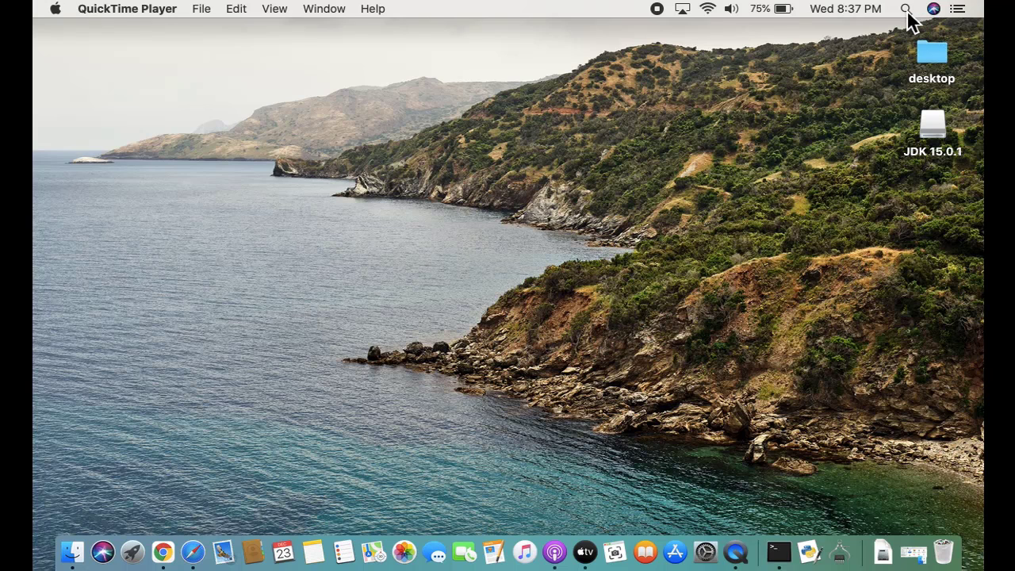
Open Spotlight Search from the menu-bar magnifying-glass icon.
click(906, 8)
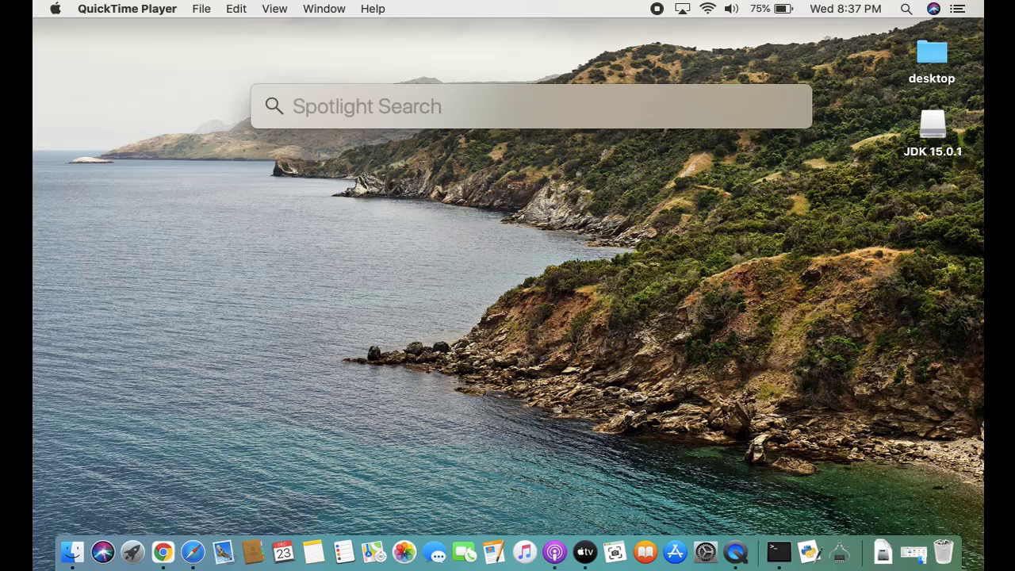
Enter the query 'stocks' in Spotlight while looking for Storage Management.
text(stocks)
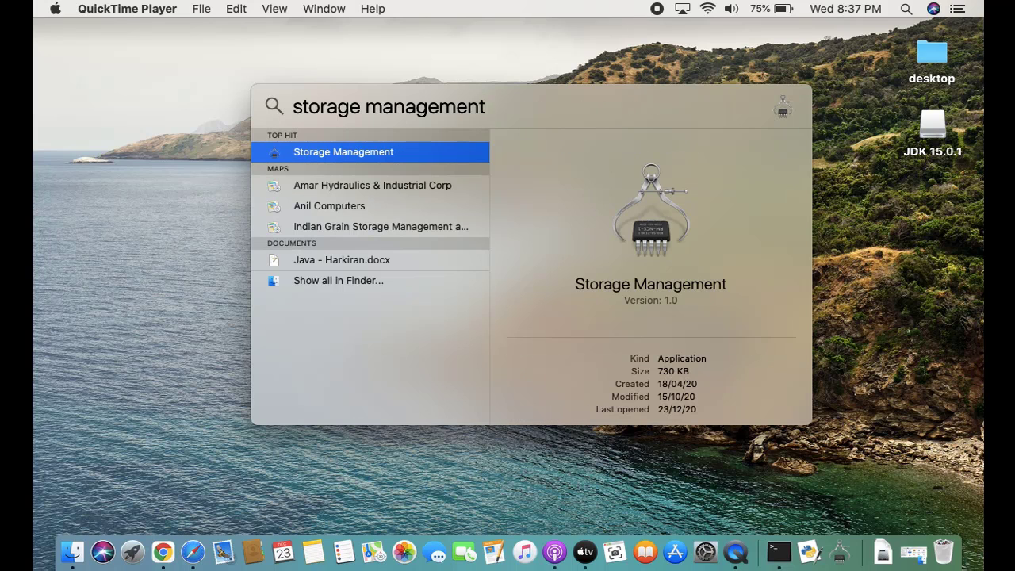
mouse_move(428, 165)
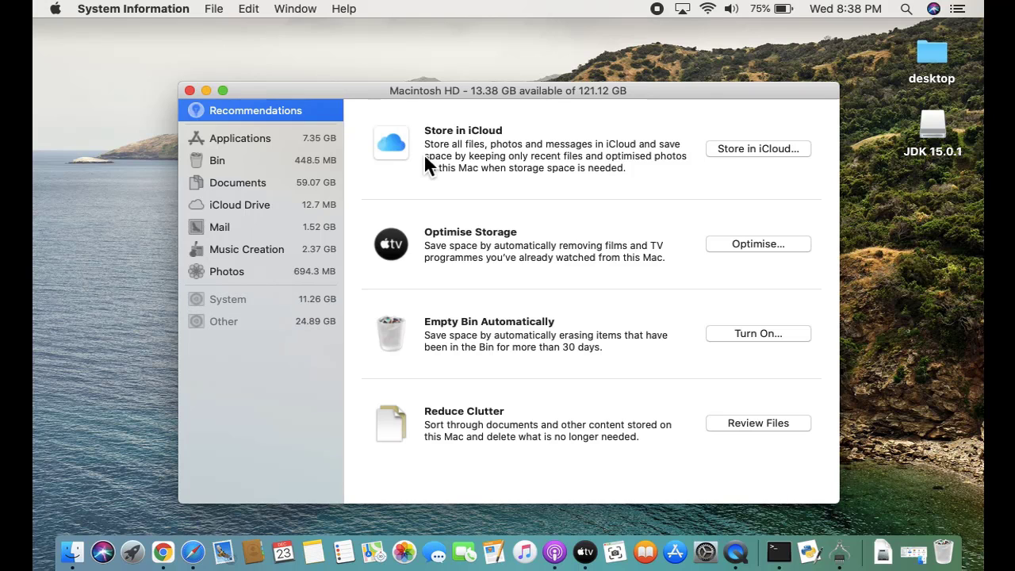
mouse_move(292, 169)
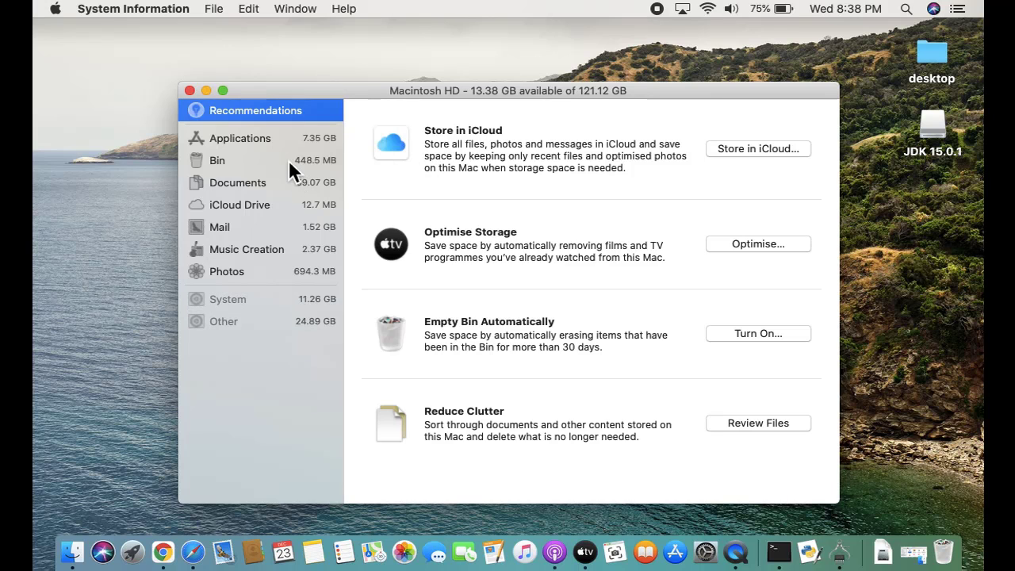
mouse_move(287, 193)
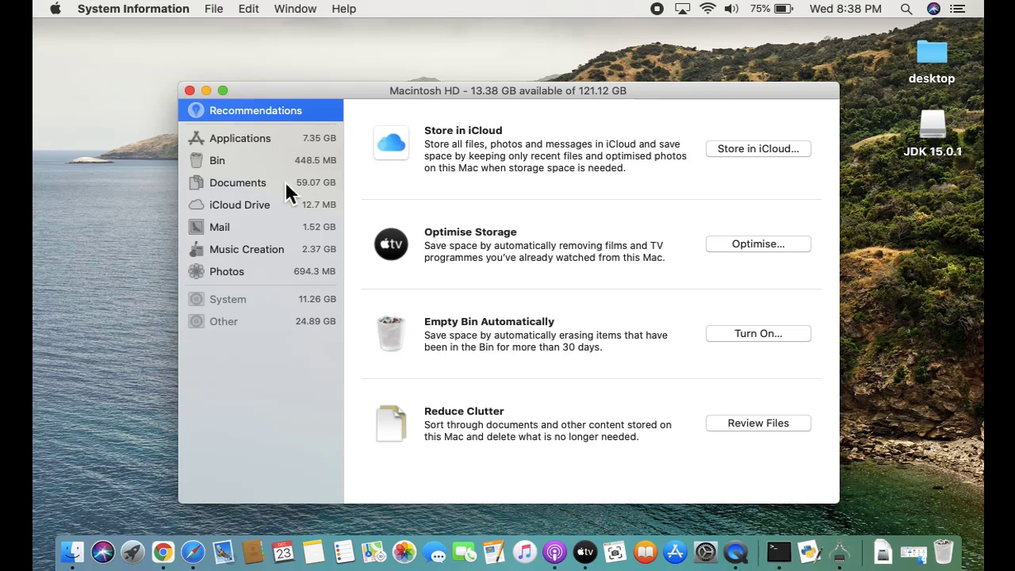
mouse_move(304, 321)
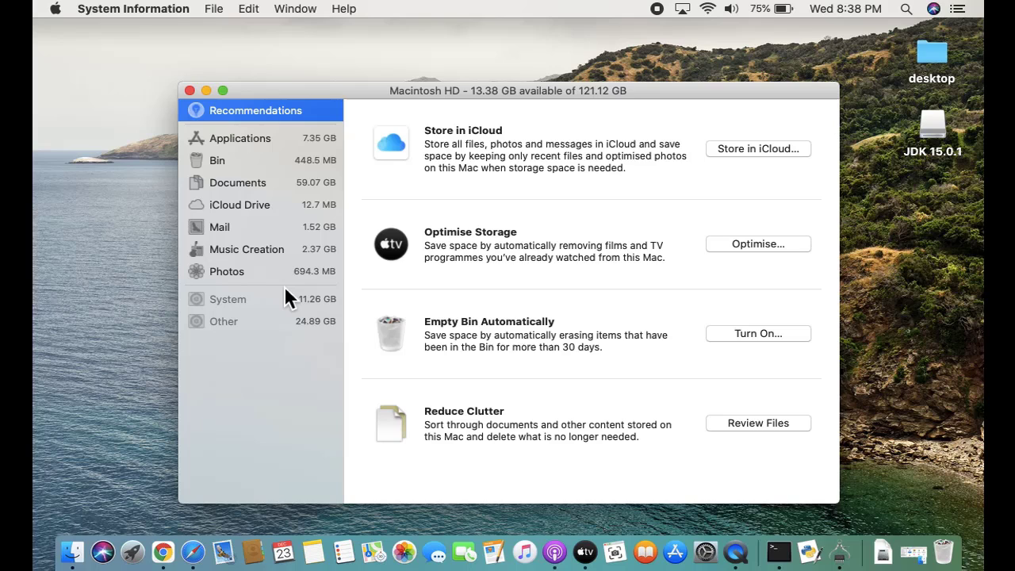
mouse_move(288, 271)
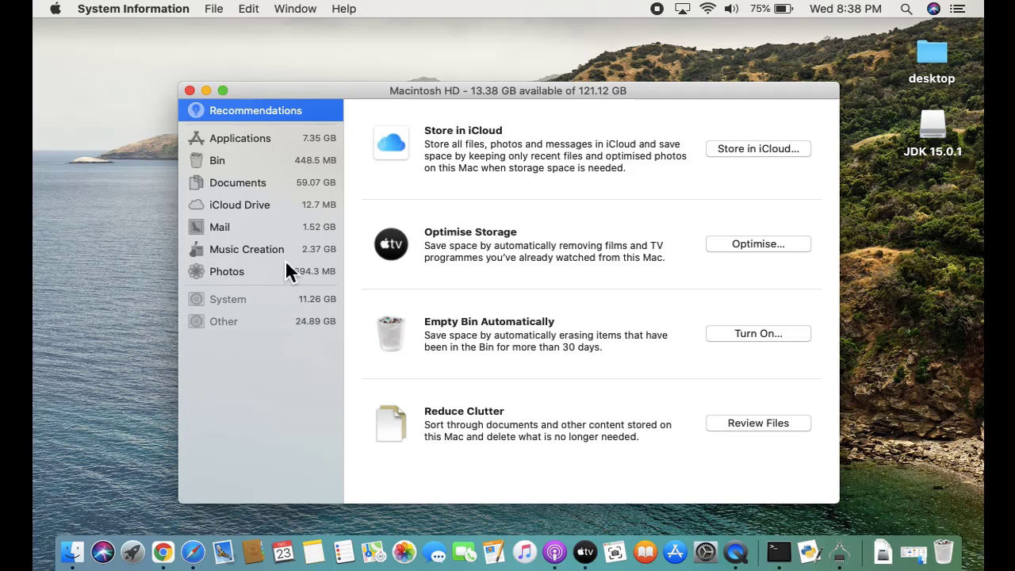
Show the Applications list and select Android Studio (1.67 GB).
click(240, 138)
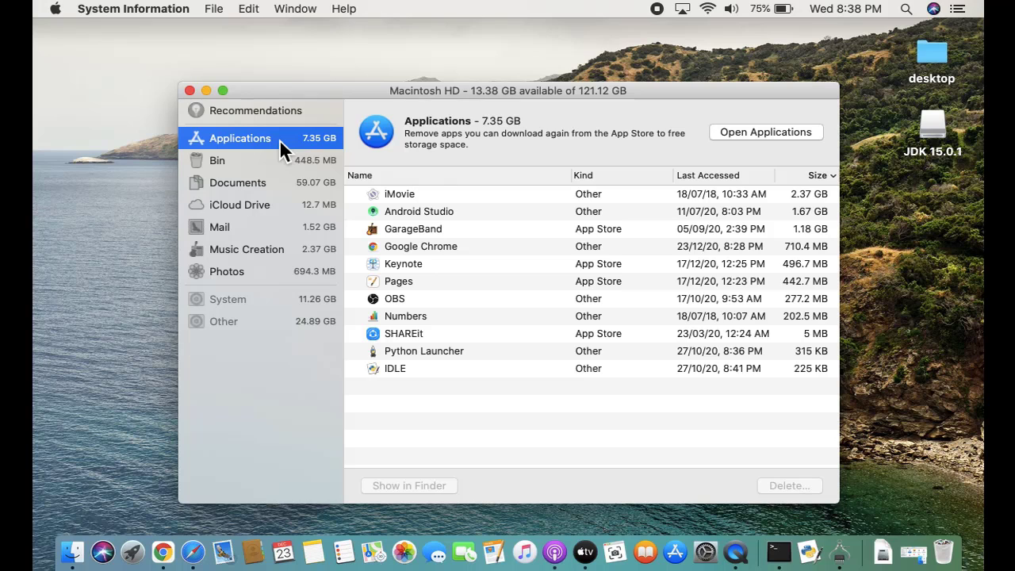
mouse_move(565, 297)
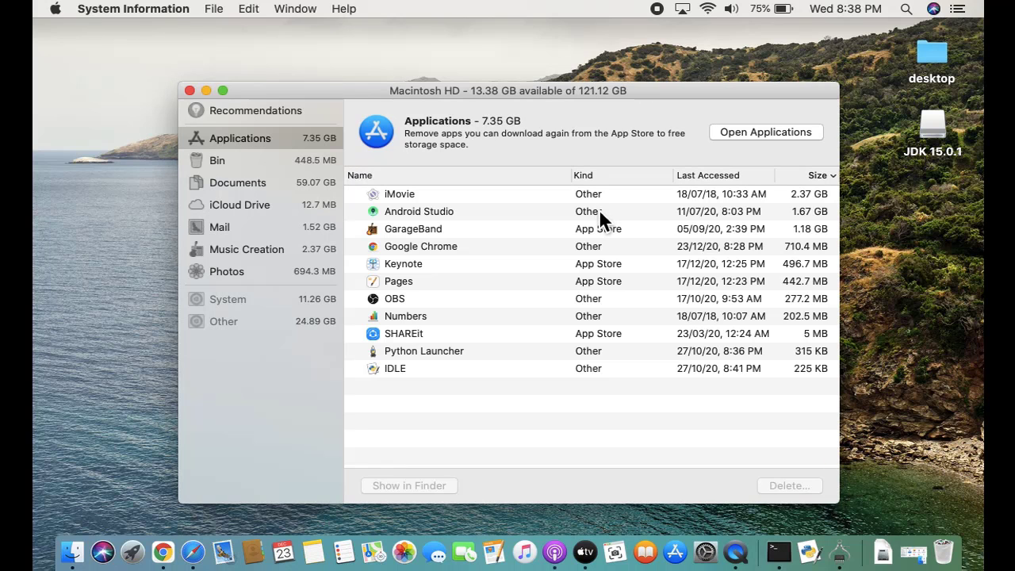
click(419, 211)
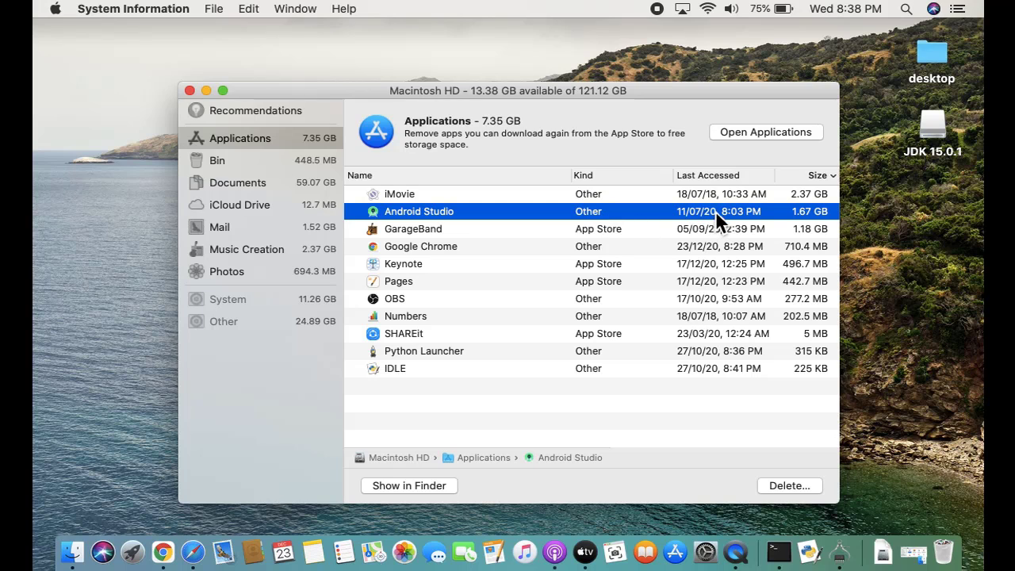
mouse_move(527, 226)
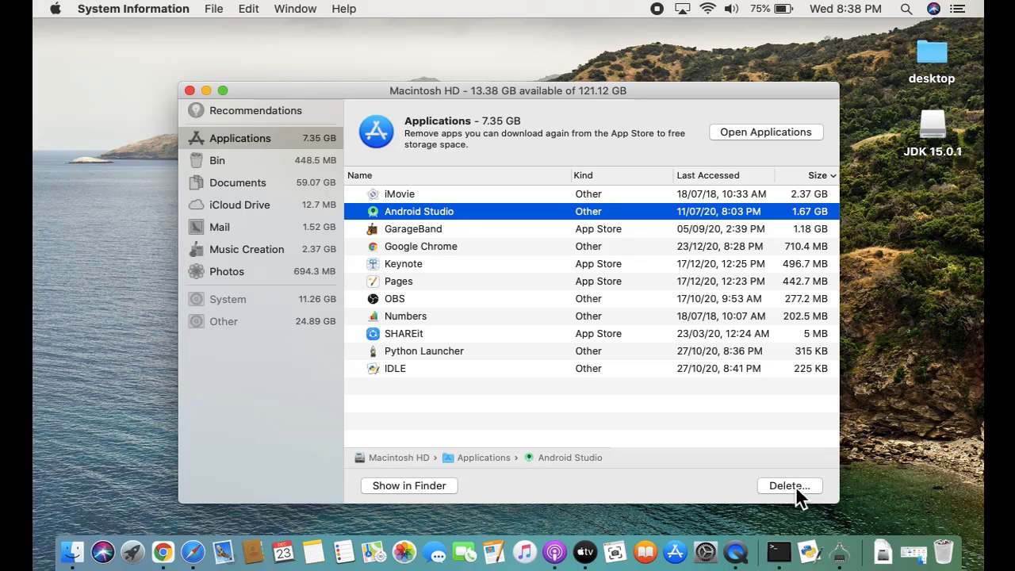
Request deletion of Android Studio to bring up the 1.67 GB confirmation prompt.
click(788, 485)
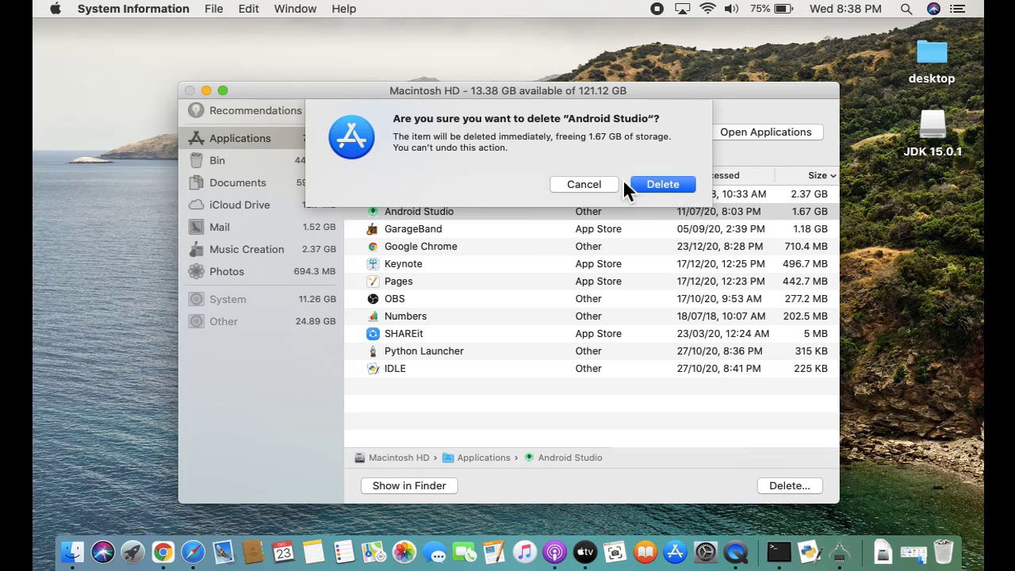
mouse_move(683, 198)
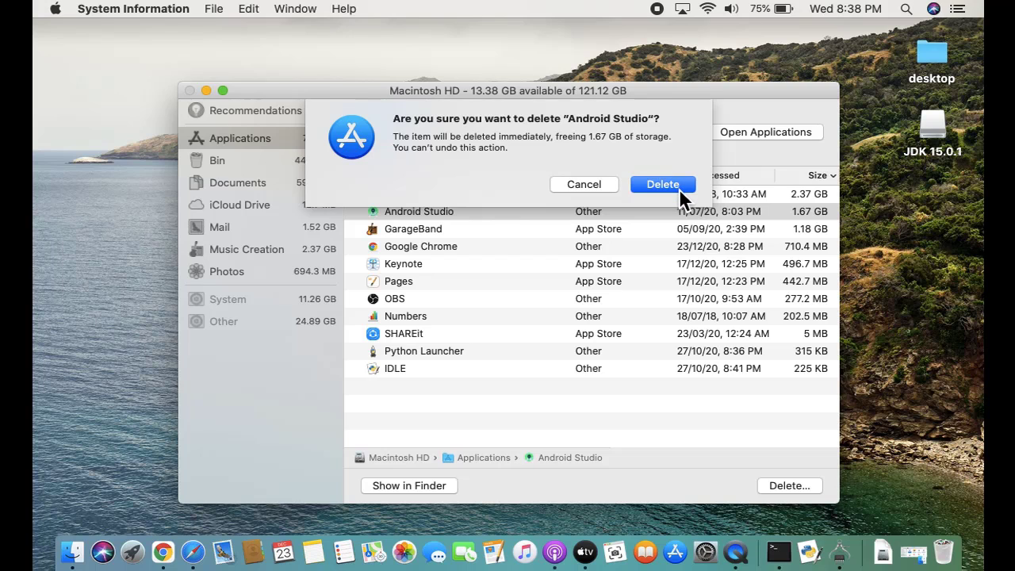